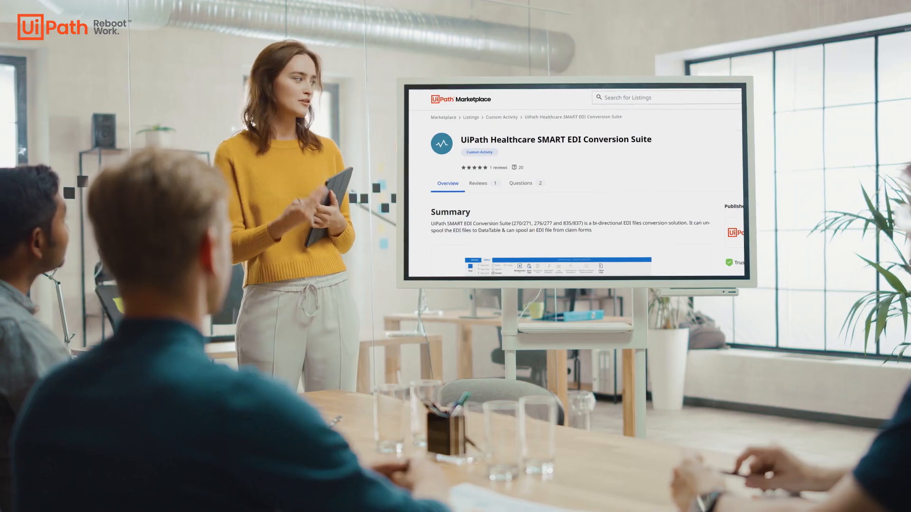
- Correct the Deduct value on the 36416 payment line, save the table, and accept the generated EDI 835 output
scroll(down, 3)
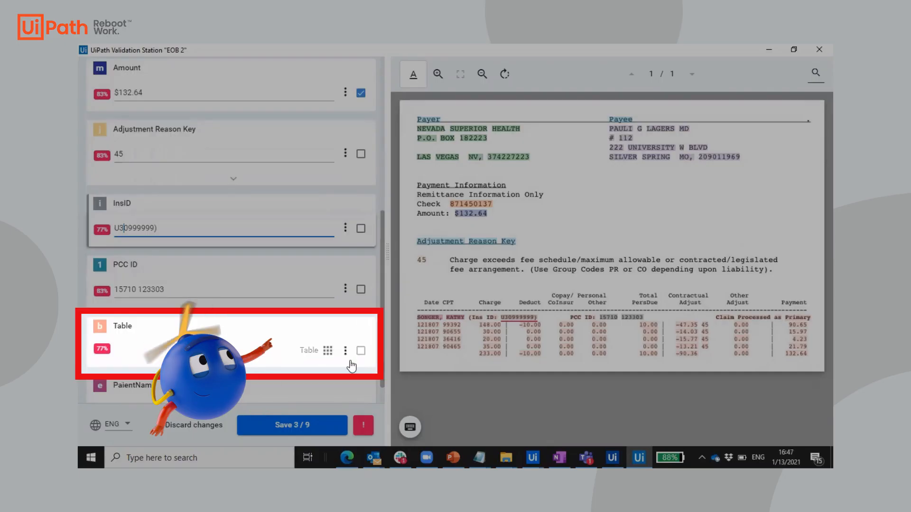
click(328, 350)
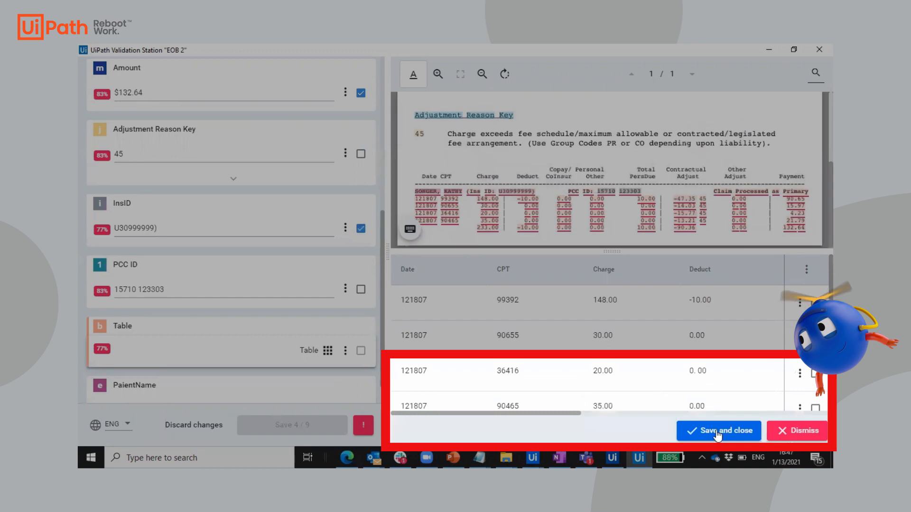
click(697, 370)
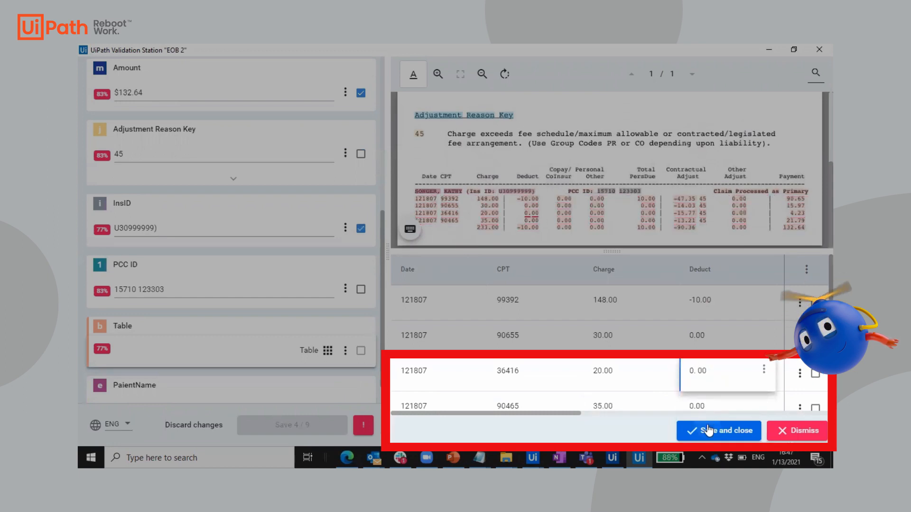
click(718, 431)
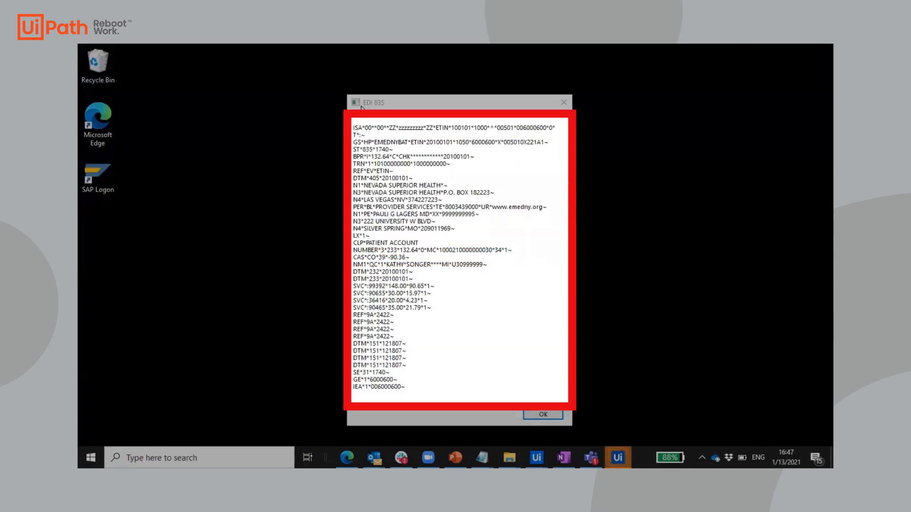
click(541, 414)
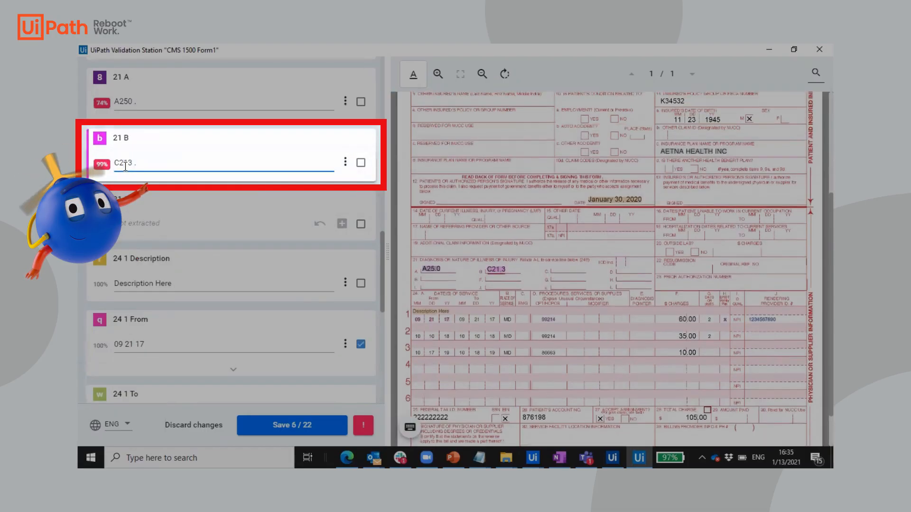
- Save the claim with 21 B reading C213, continuing with remaining fields auto-confirmed
click(292, 425)
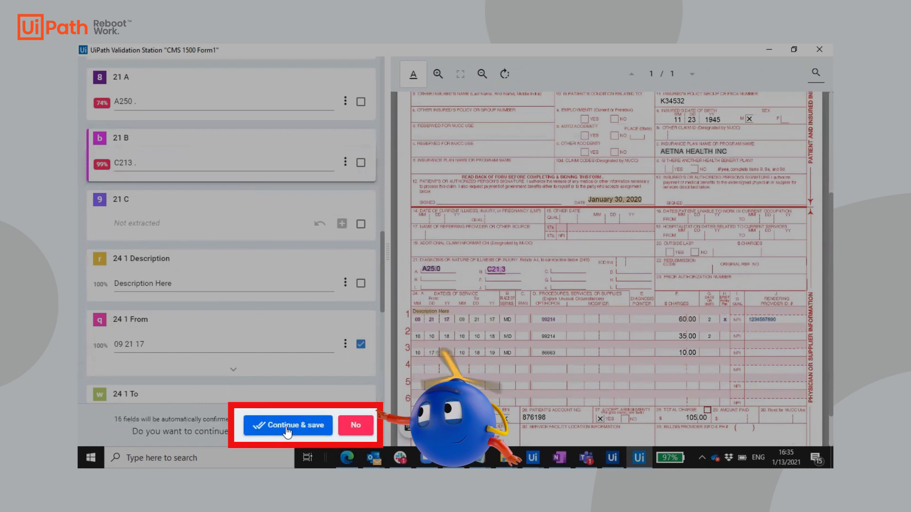
click(287, 425)
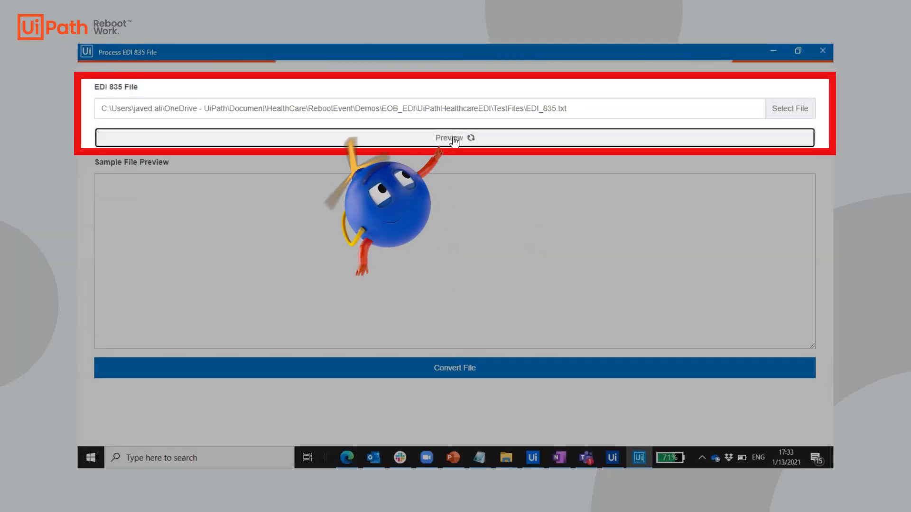
- Preview EDI_835.txt, convert it into payment tables, and show the nine service payment detail lines
click(455, 137)
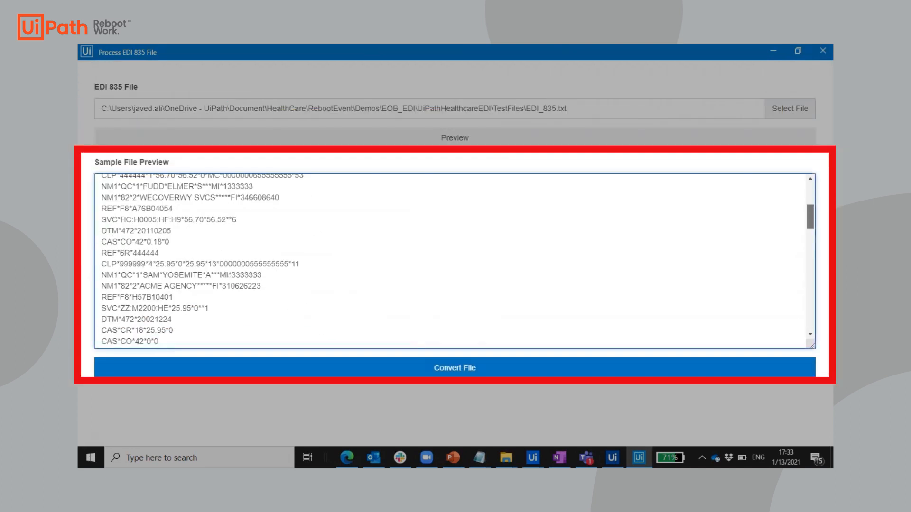
click(454, 368)
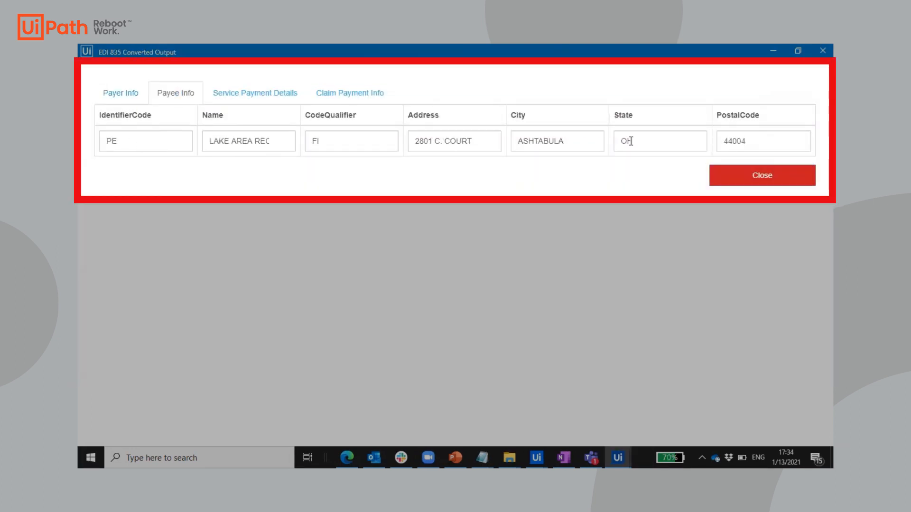
click(254, 93)
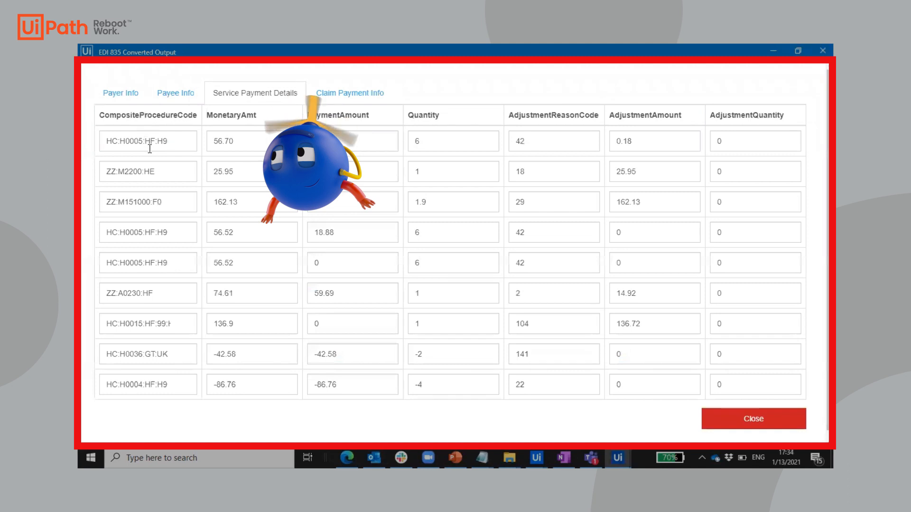